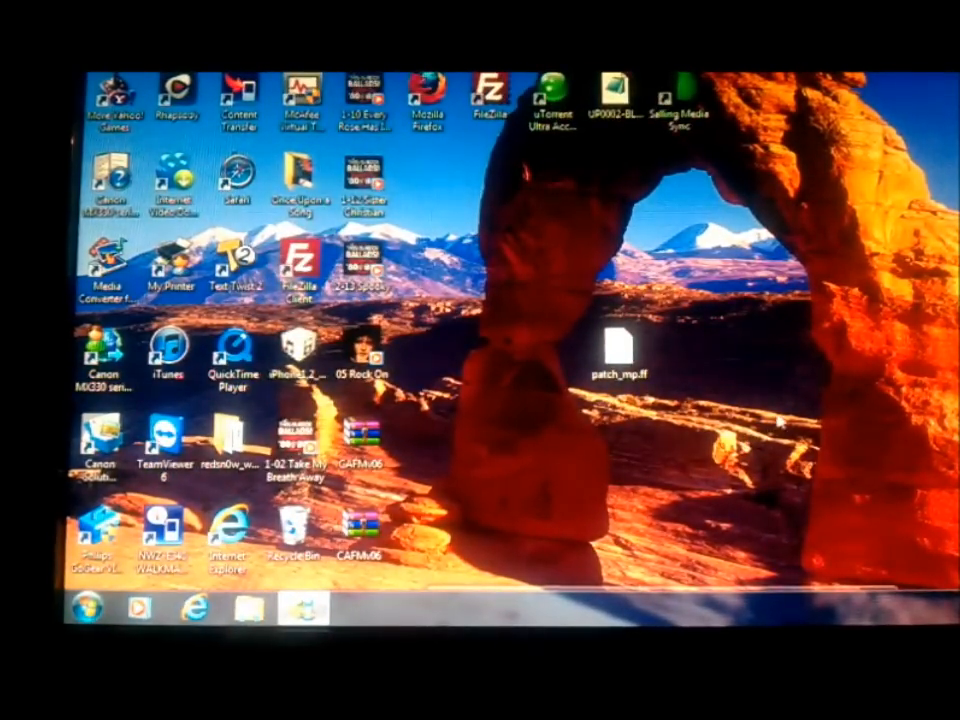
mouse_move(796, 390)
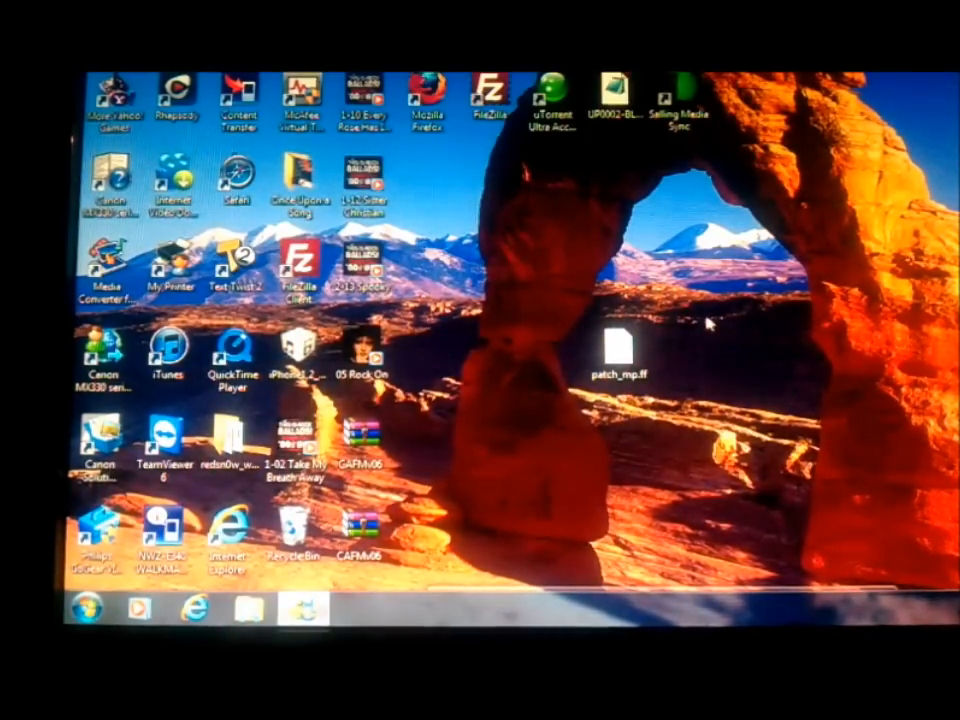
Browse Removable Disk (E:) from the AutoPlay dialog to list its folders.
left_click(618, 344)
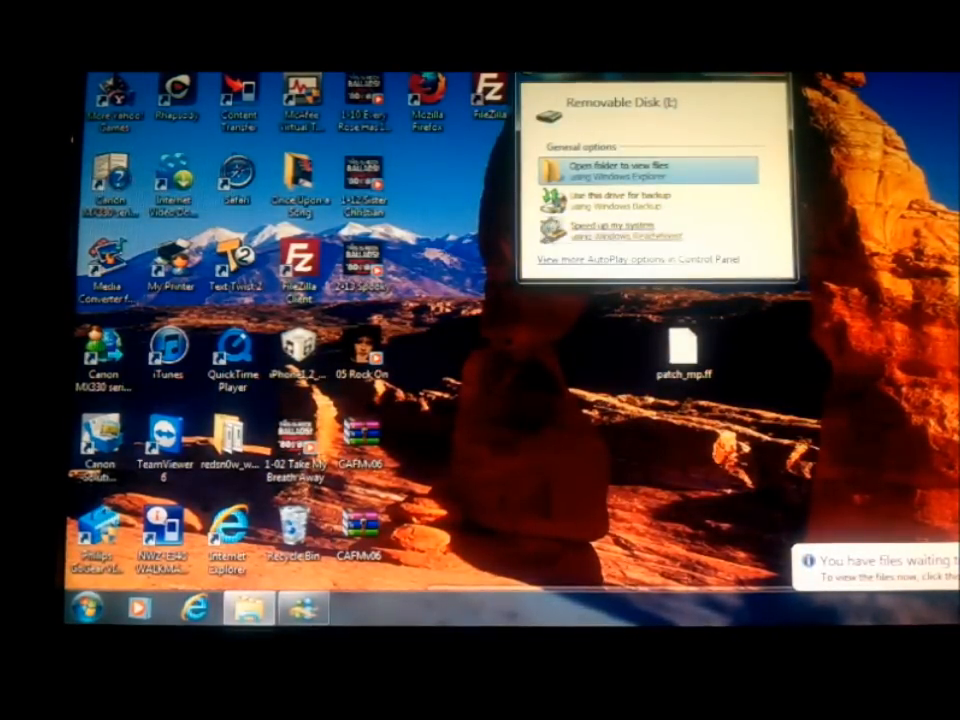
left_click(600, 168)
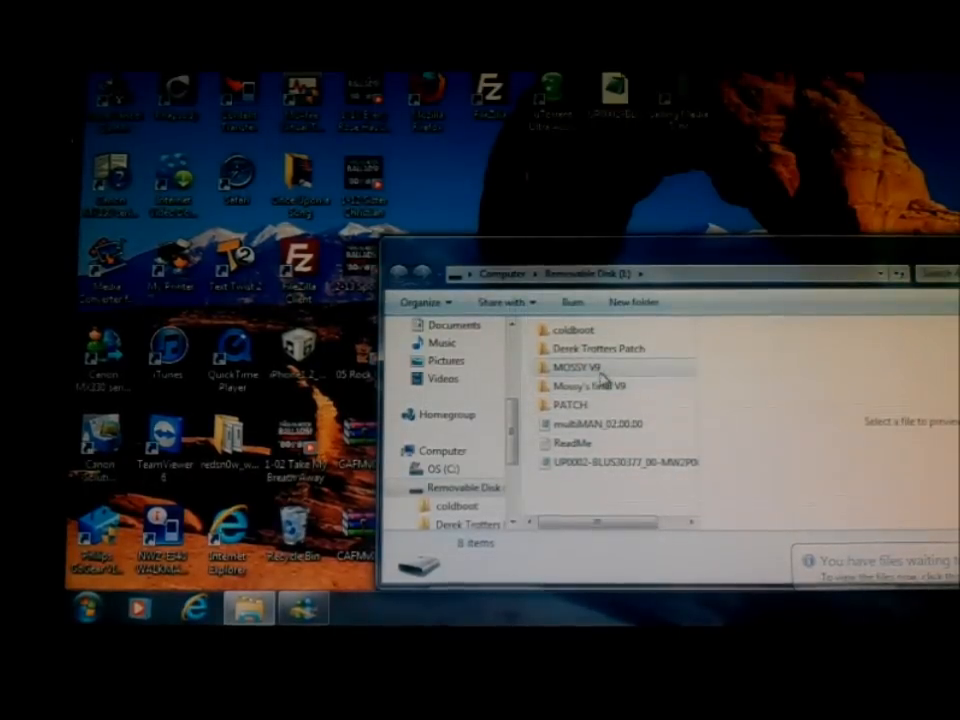
mouse_move(650, 408)
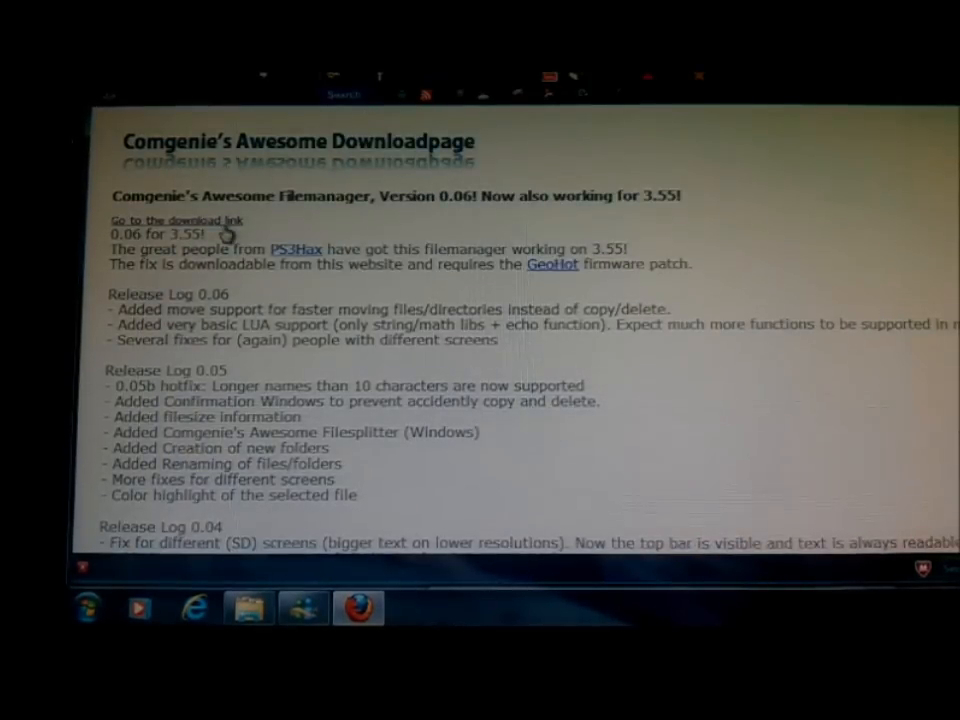
Scroll down to the Filemanager 0.06 download links on Comgenie's download page.
scroll("down", 3)
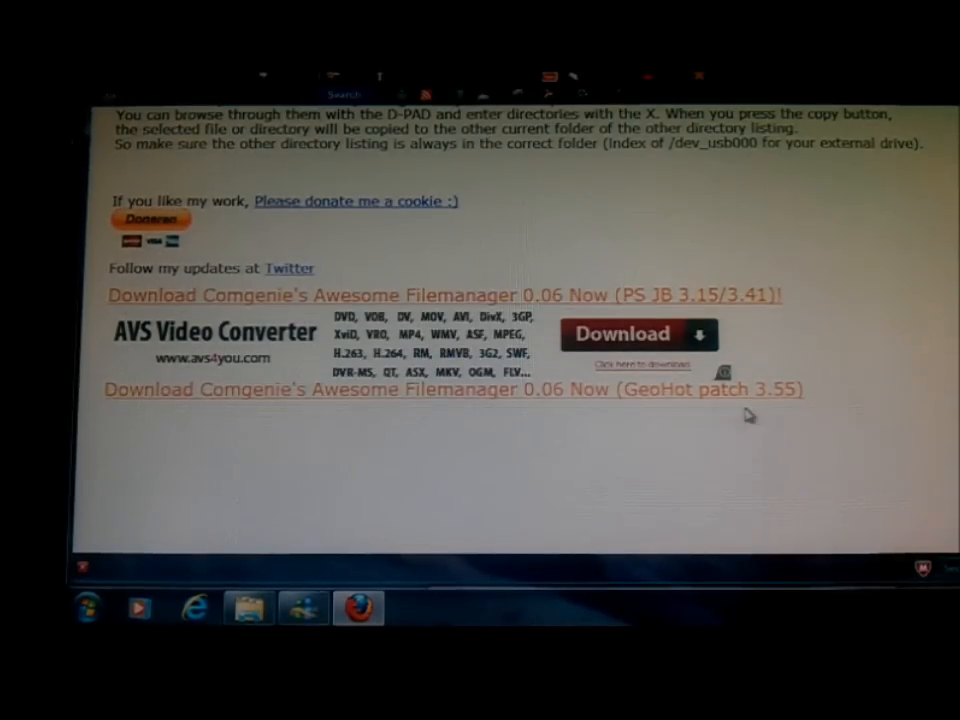
mouse_move(424, 430)
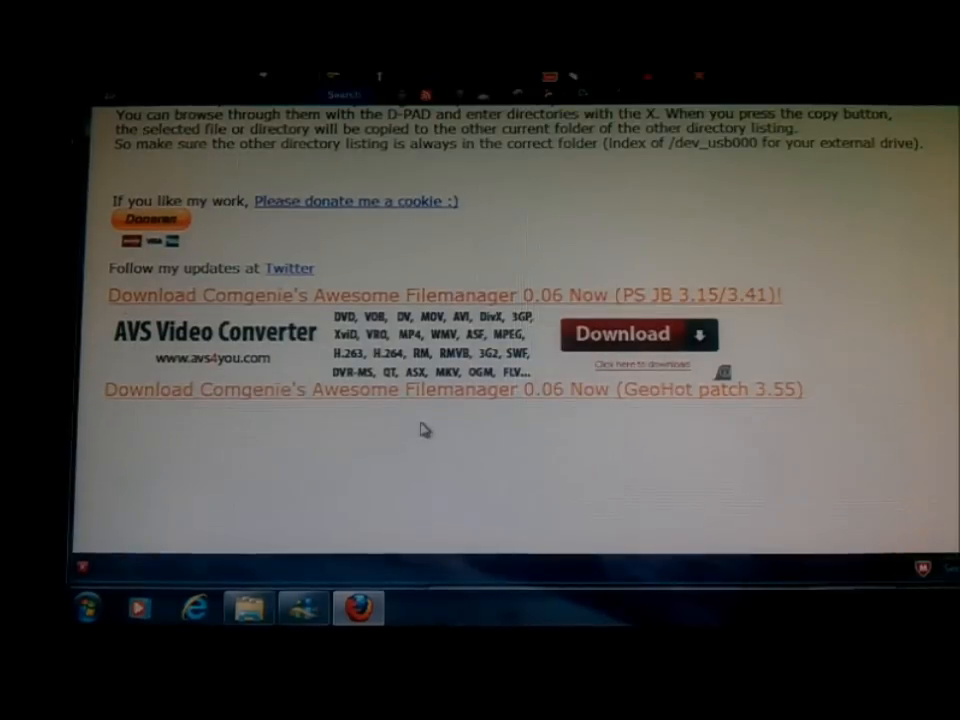
mouse_move(544, 412)
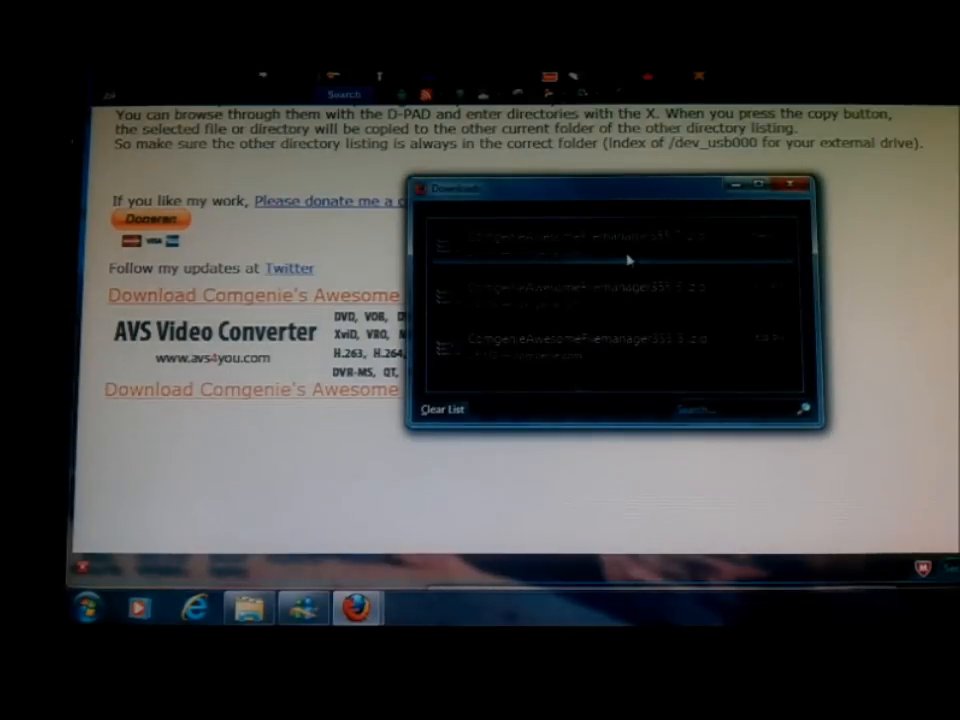
mouse_move(688, 356)
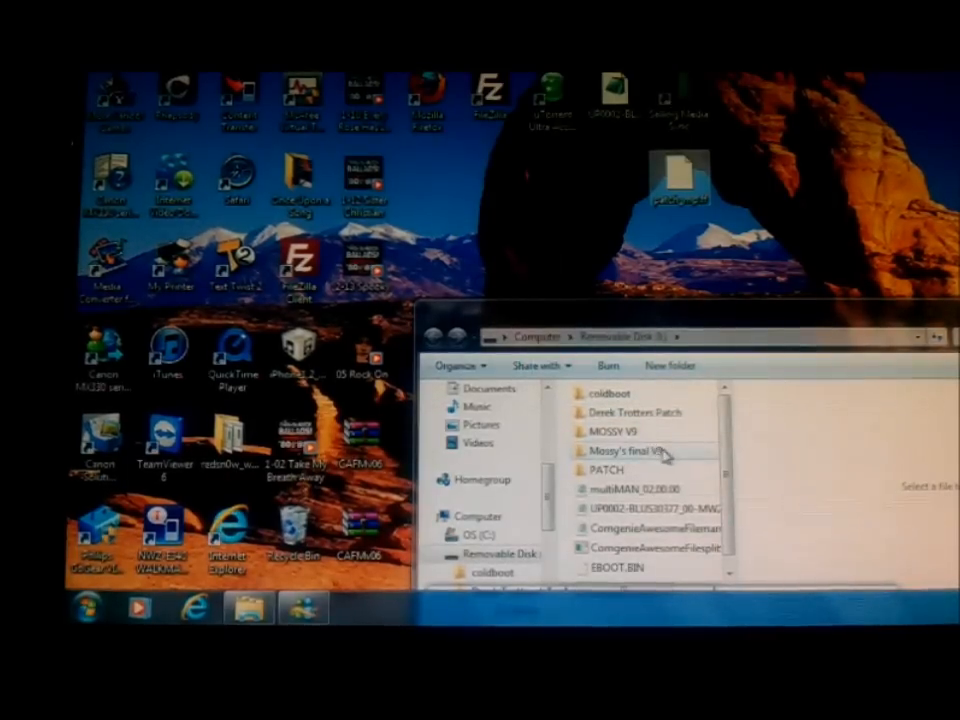
Copy patch_mp.ff from the desktop into the Mossy's Final V9 folder and view its contents.
left_click(610, 468)
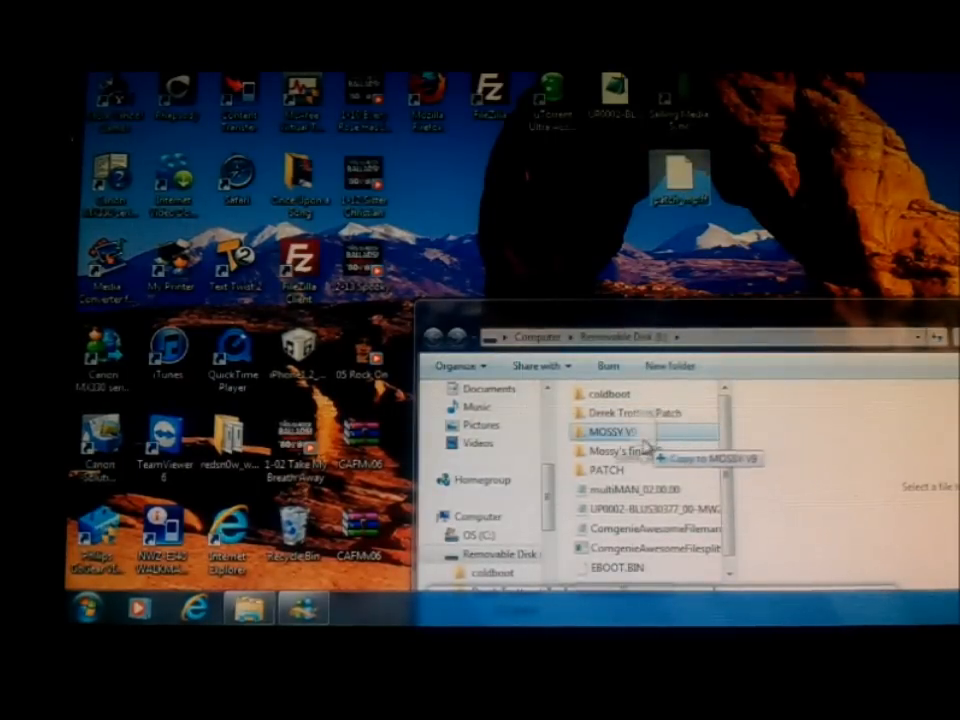
left_click(624, 446)
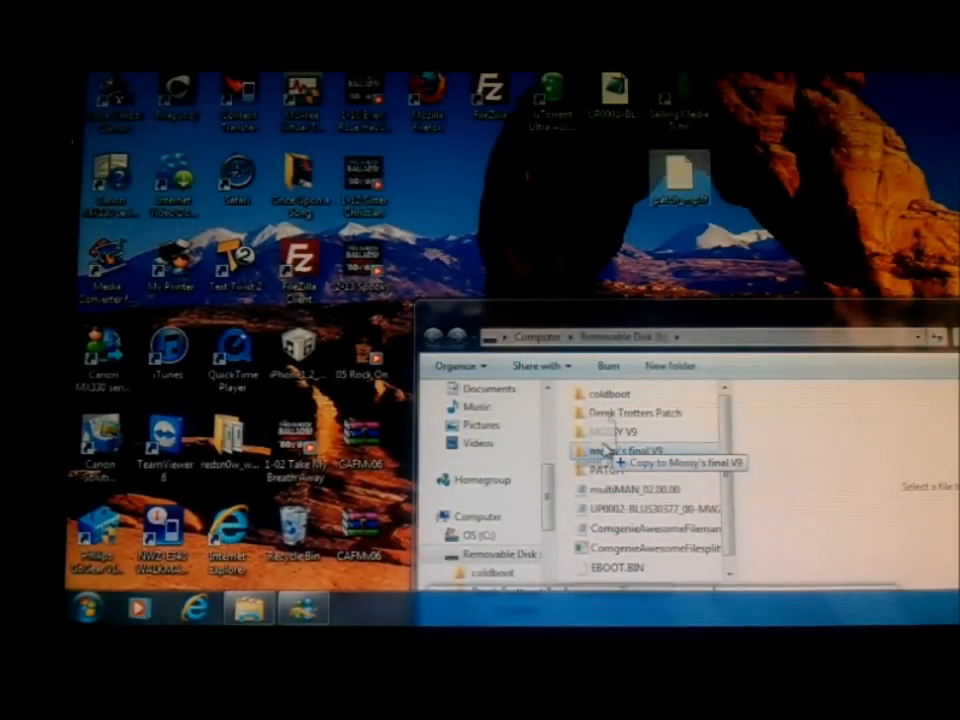
left_click(620, 464)
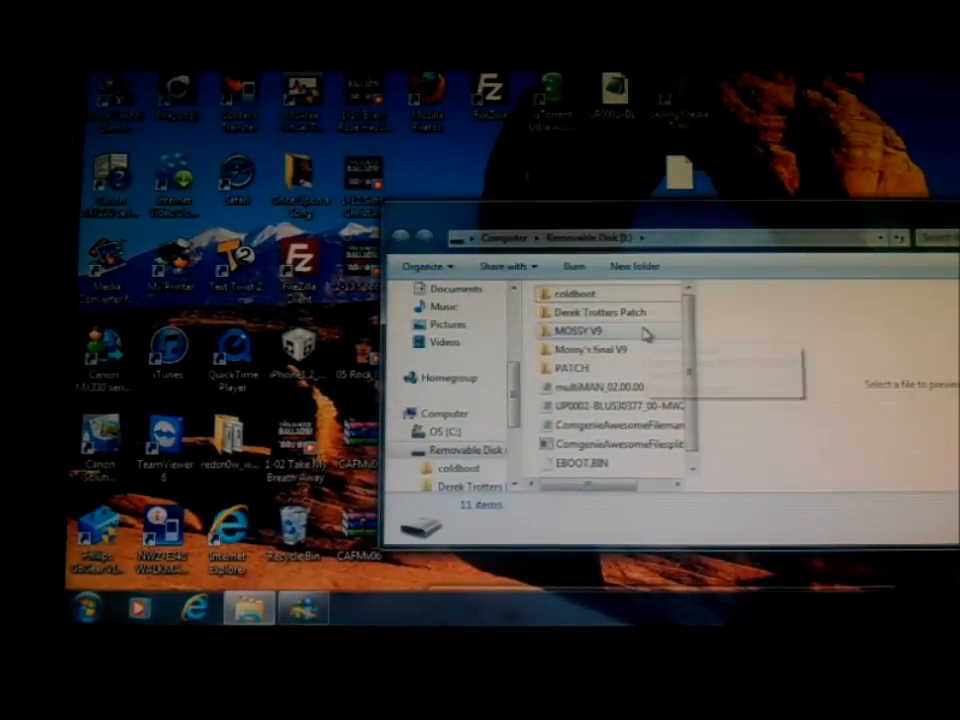
mouse_move(590, 332)
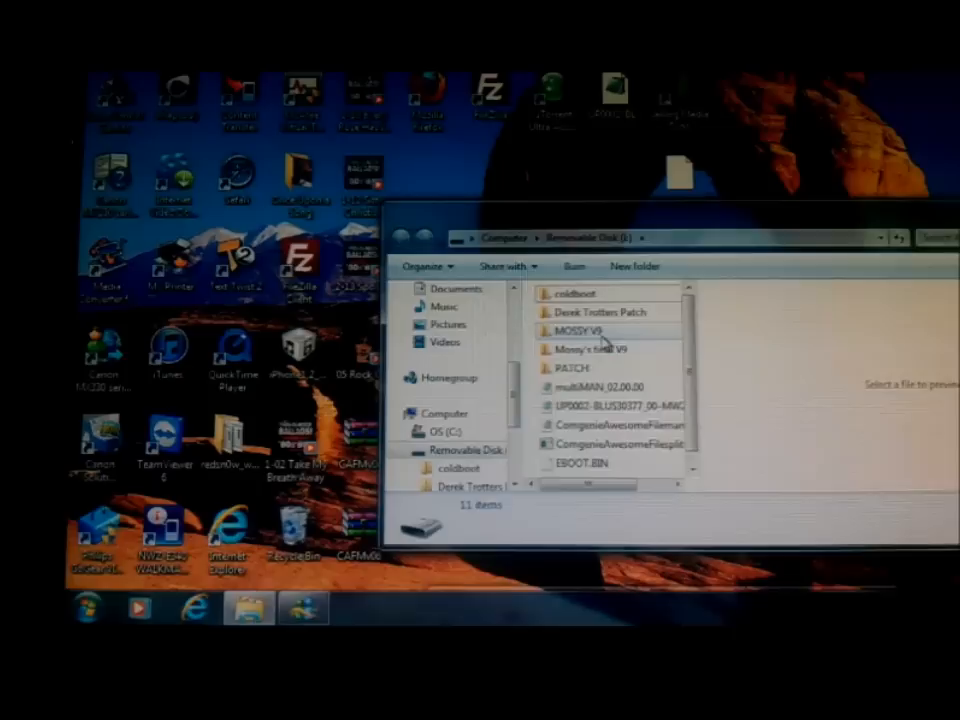
double_click(592, 348)
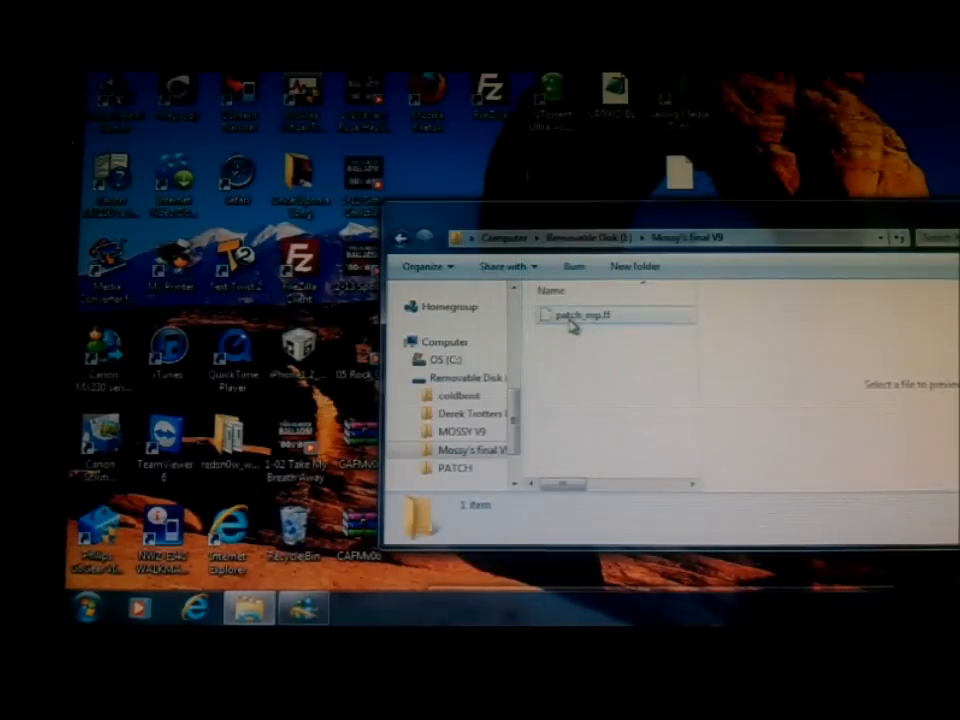